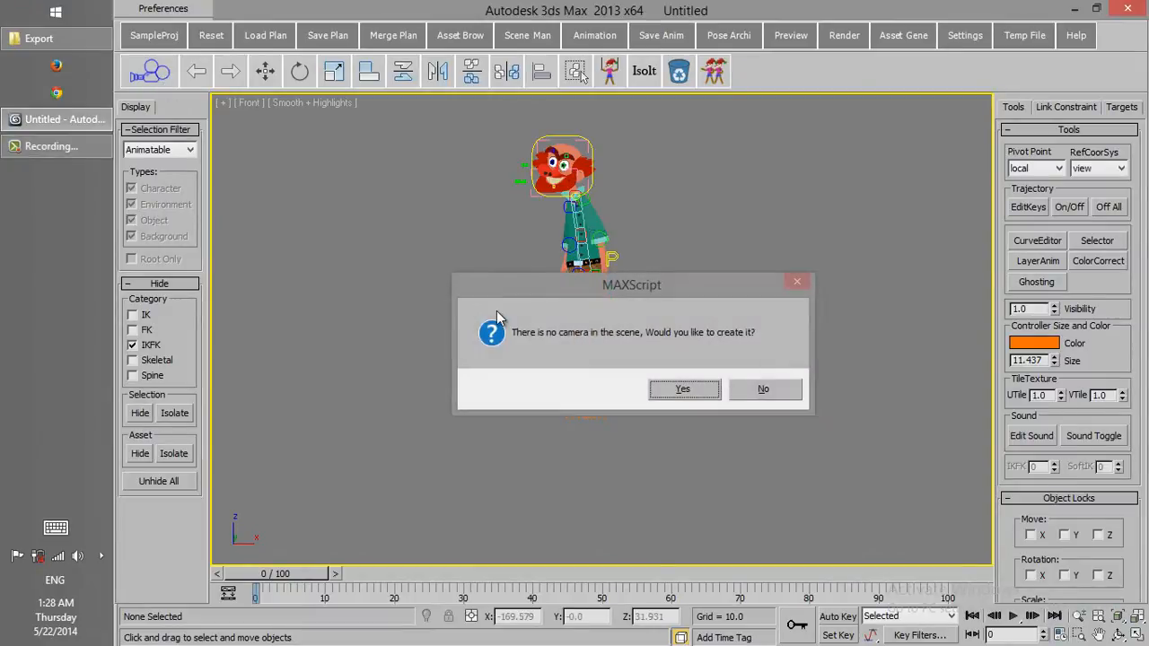
mouse_move(655, 366)
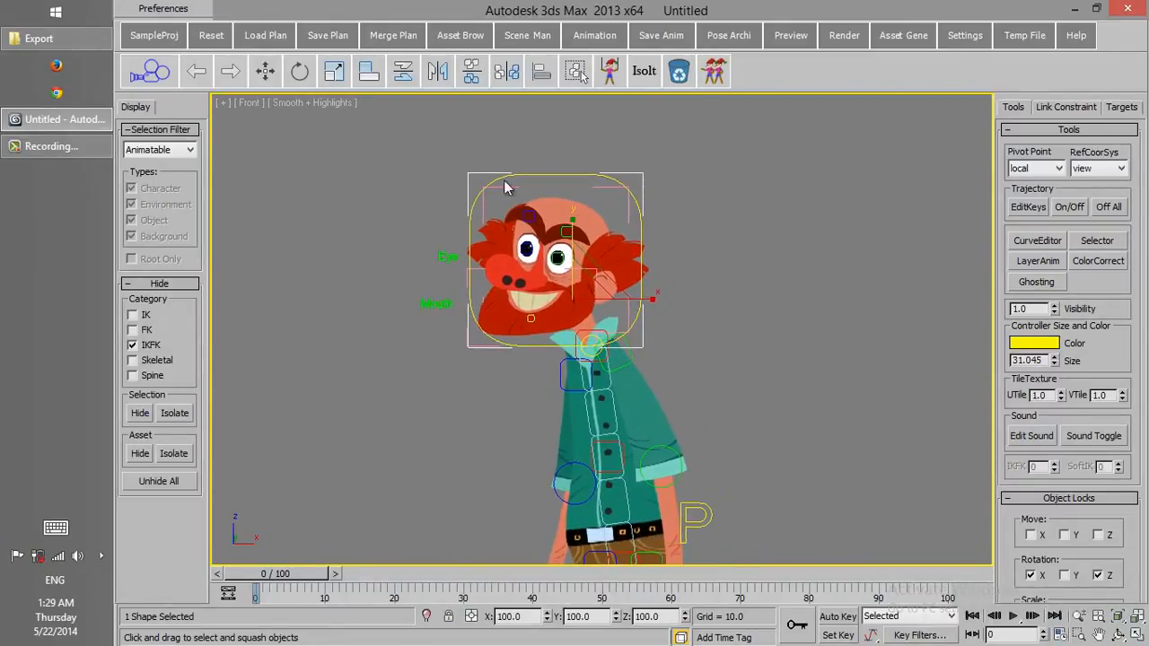
Mirror the selected head and scrub frames 20-24 to confirm the flip, then view the whole character.
left_click_drag(255, 574, 395, 574)
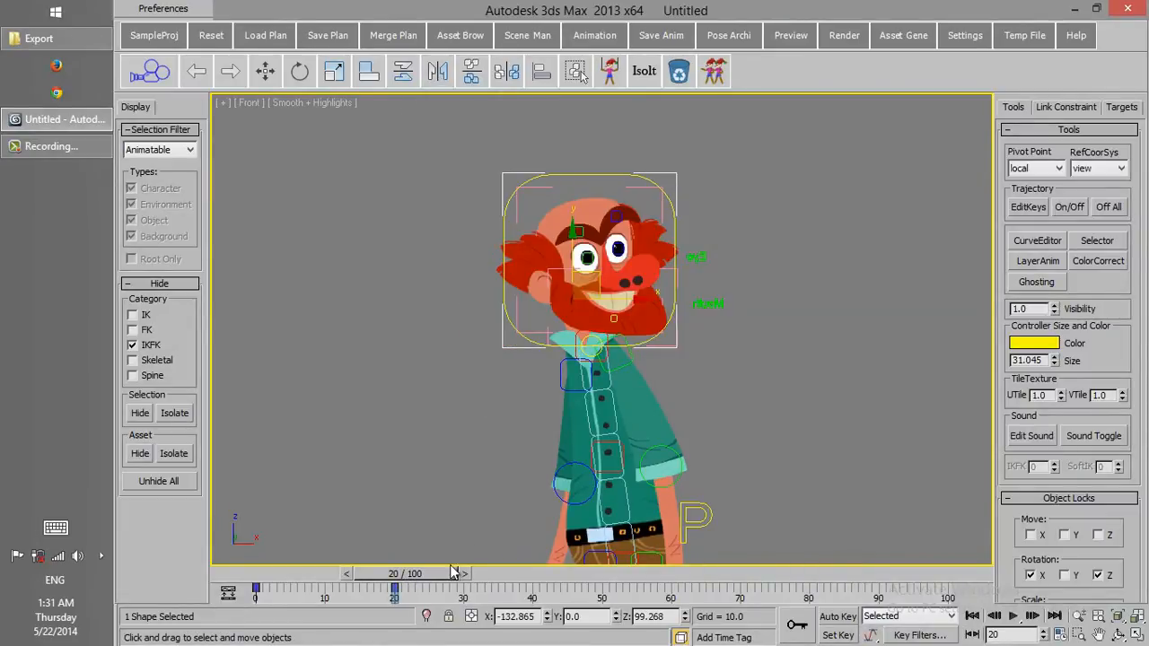
left_click_drag(393, 588, 368, 589)
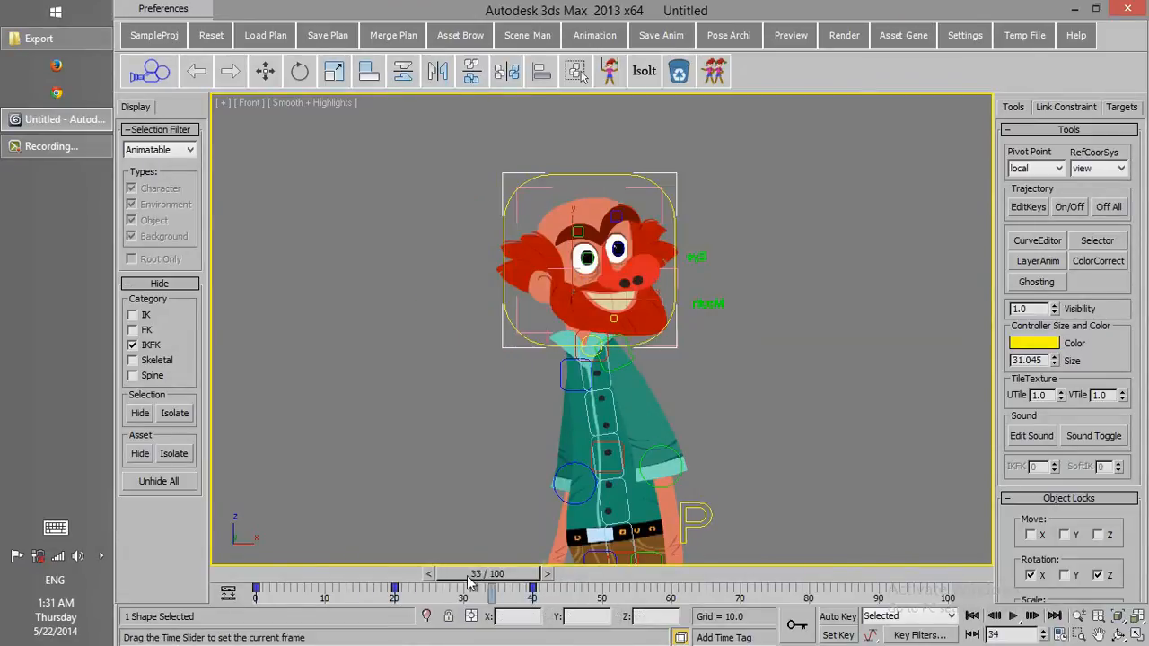
left_click_drag(492, 589, 393, 589)
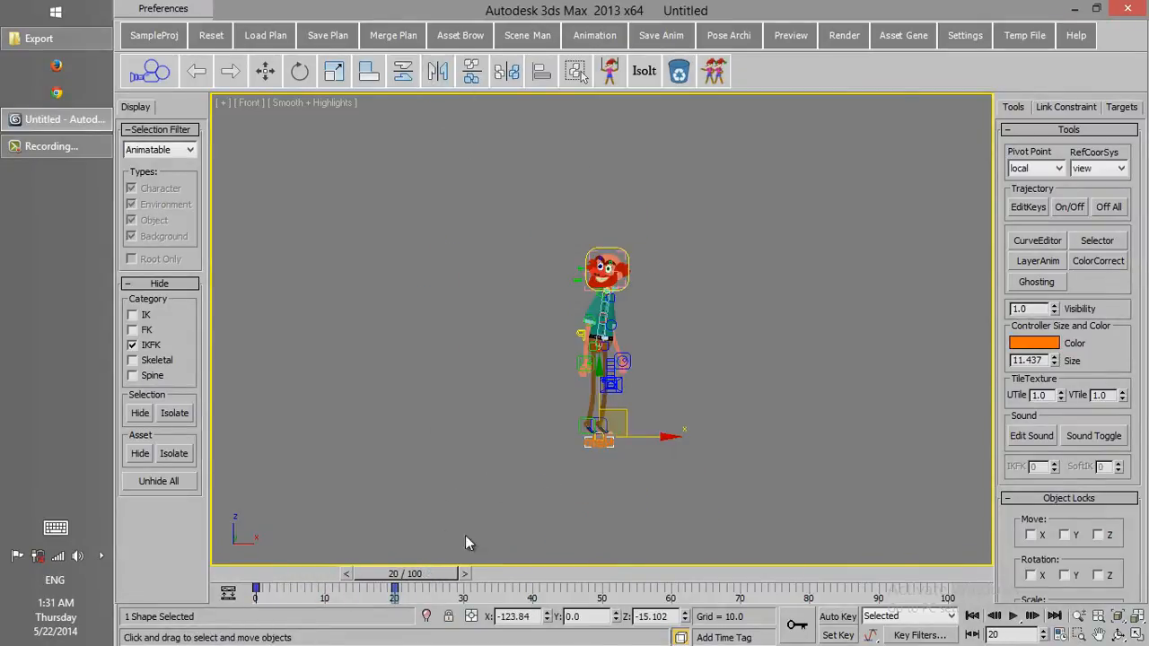
left_click_drag(395, 590, 374, 591)
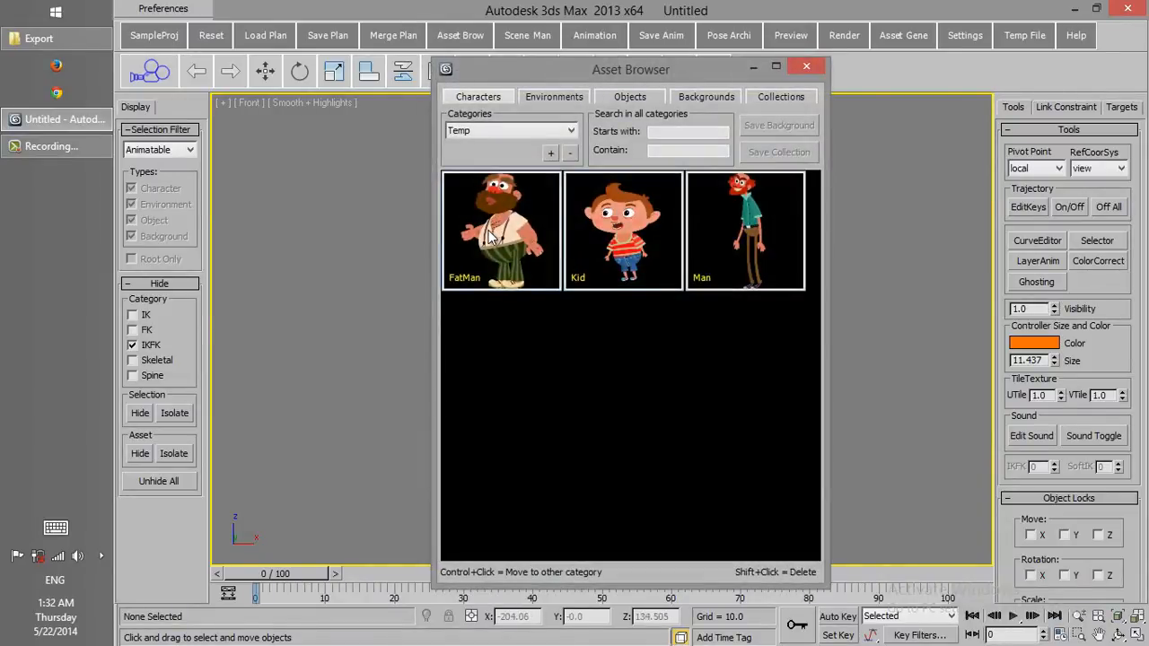
Add FatMan from the Asset Browser and align it to the Man by Y Position center.
left_click(804, 65)
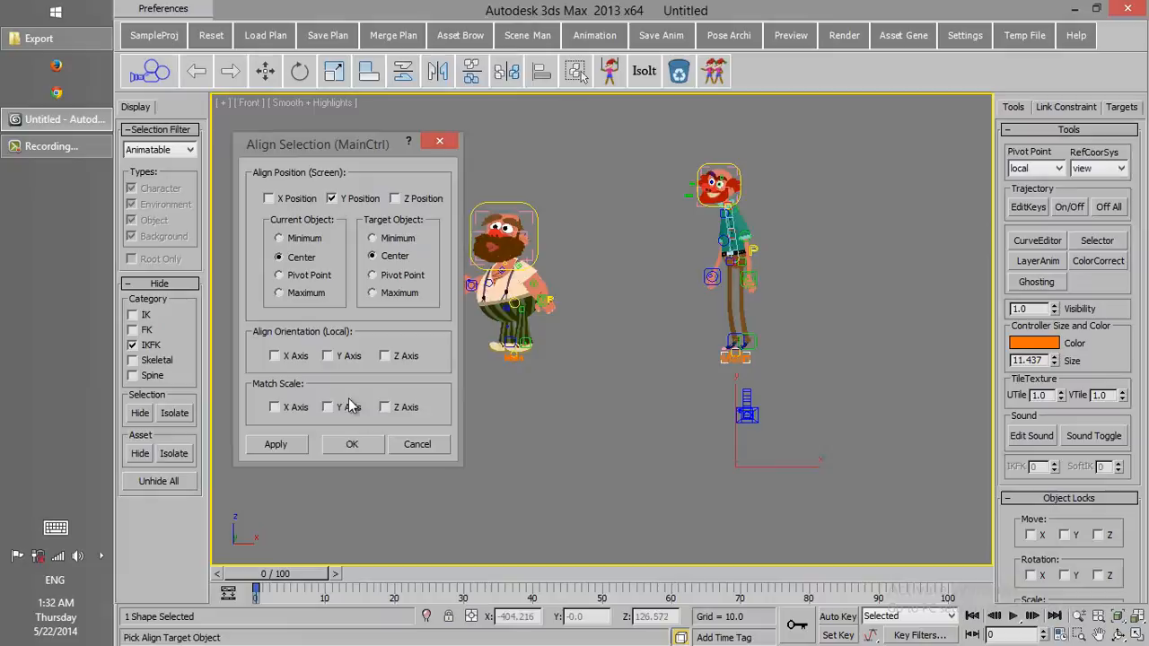
left_click(417, 445)
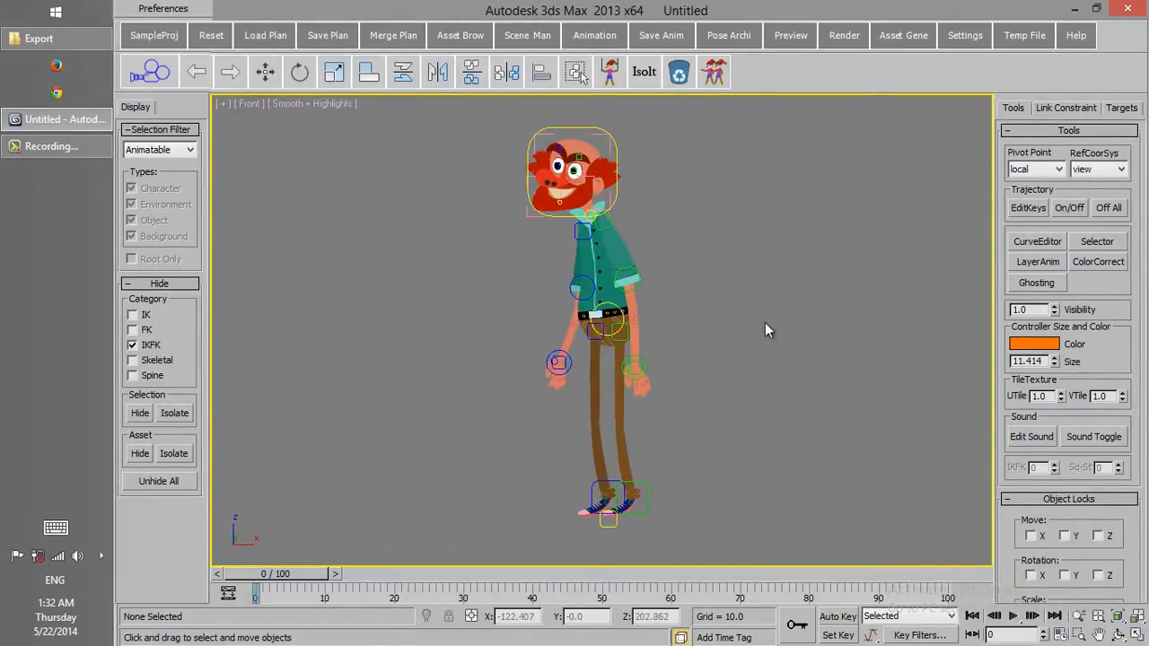
Select all 46 shapes of the character with Select Asset.
left_click(571, 171)
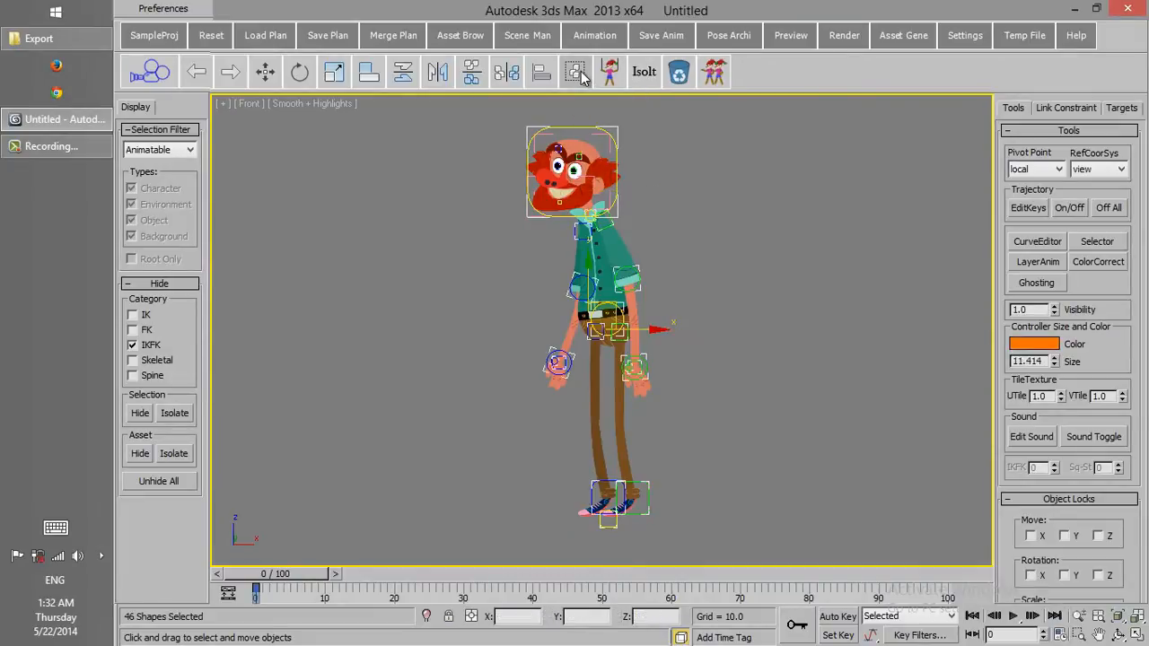
mouse_move(700, 291)
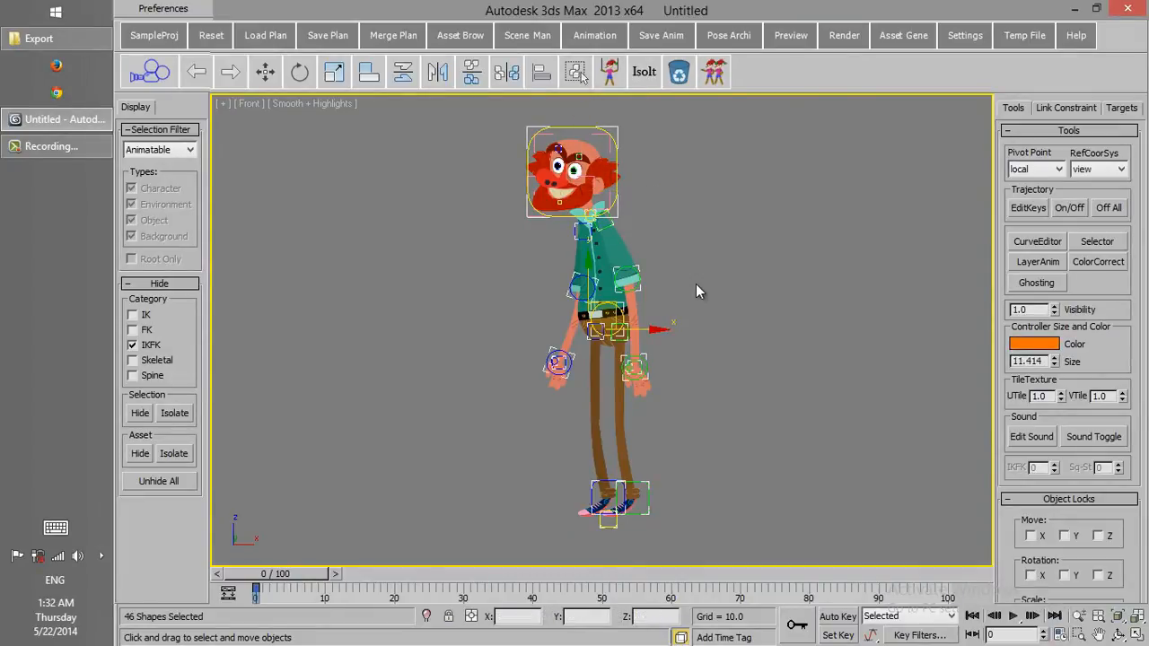
left_click(528, 176)
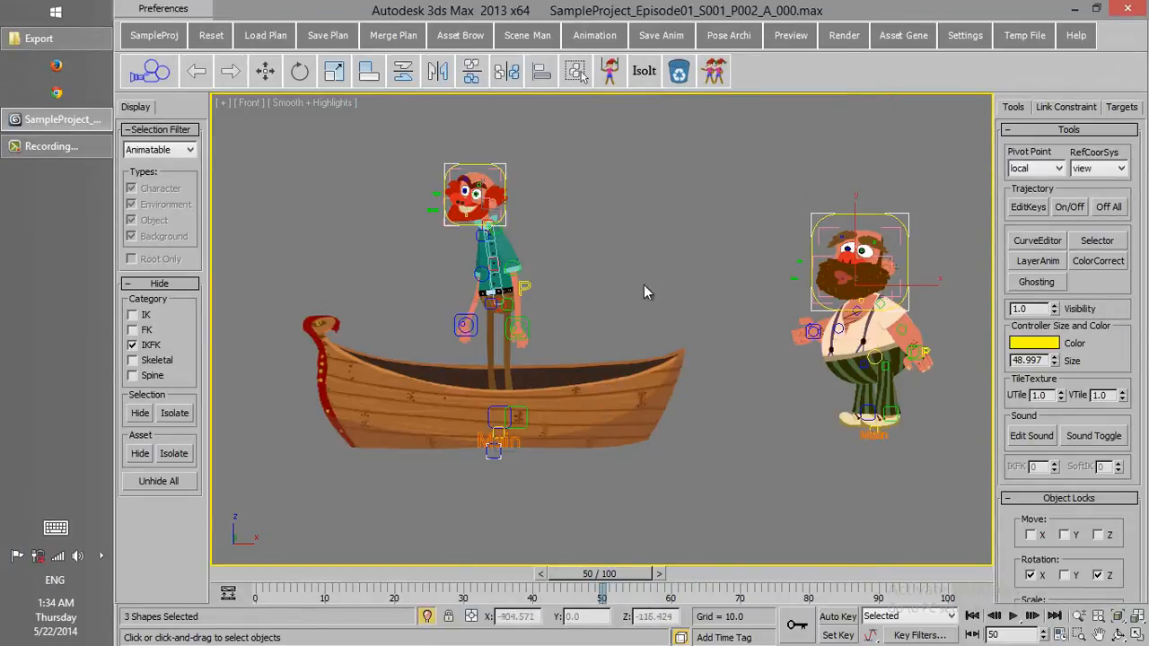
Play the SampleProject_Episode01 boat scene animation and stop it.
left_click(1012, 616)
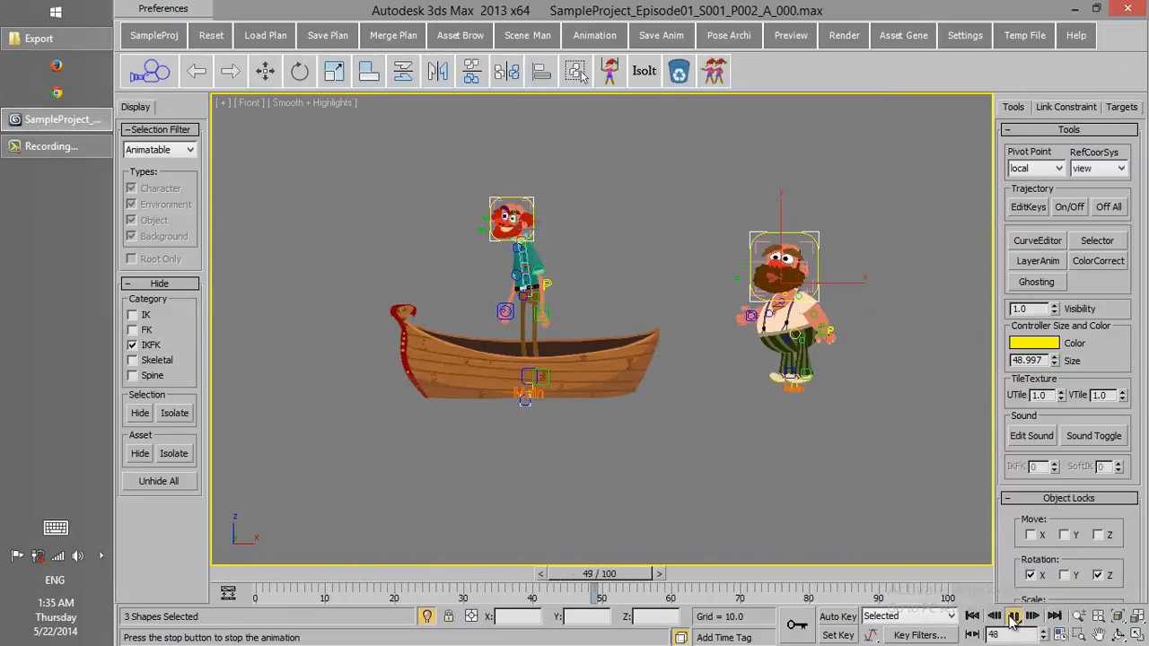
left_click(1012, 615)
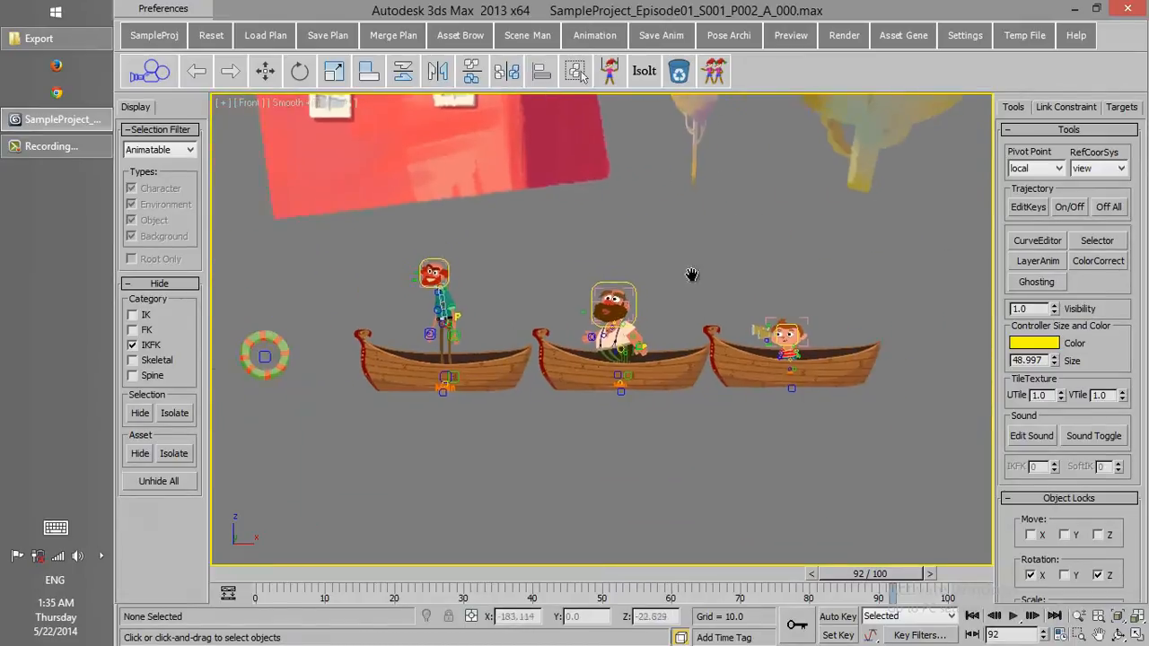
Isolate the Kid in the third boat so the other characters and boats are hidden.
left_click(679, 72)
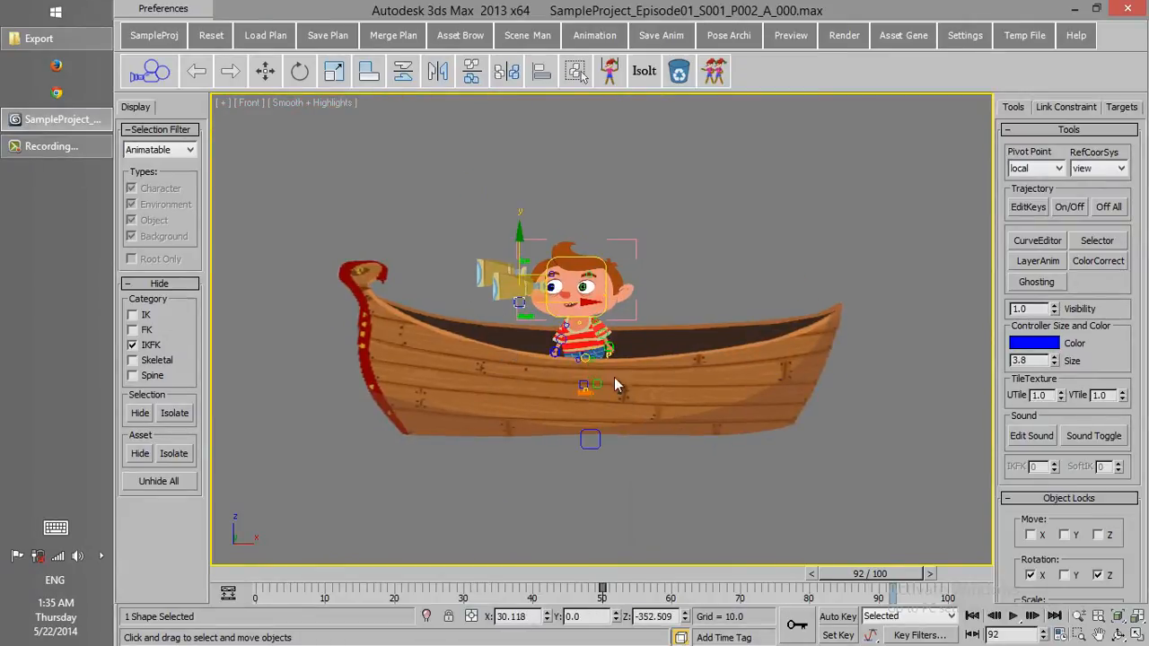
mouse_move(590, 440)
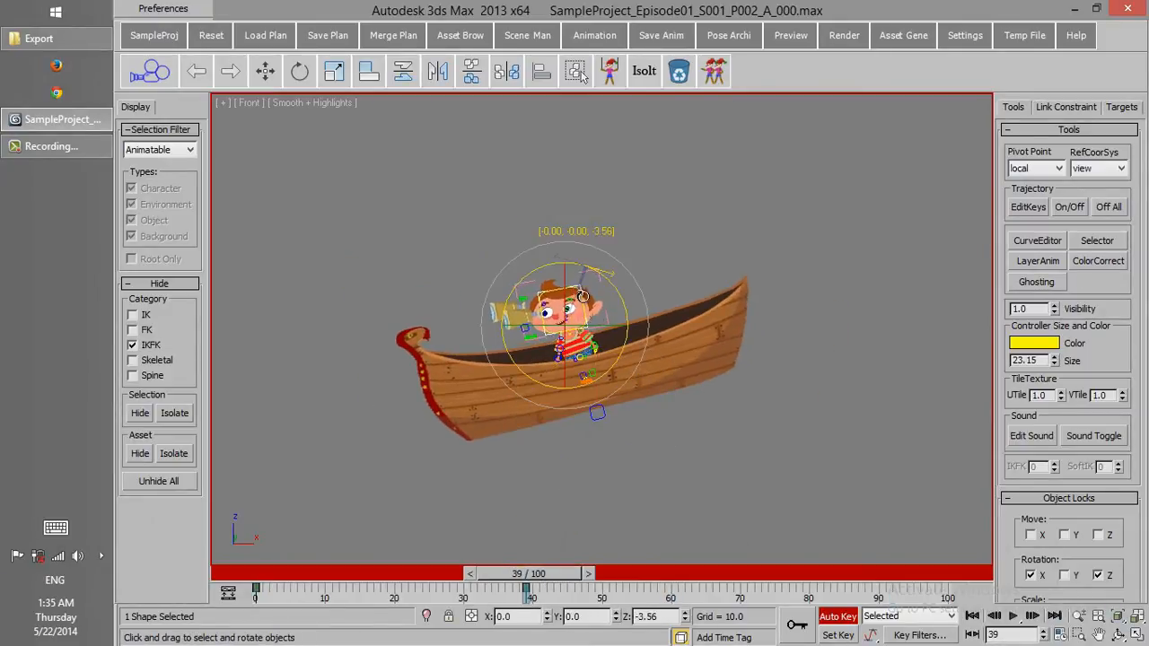
Rotate the Kid at frame 39 with Auto Key on and scrub to review the tilt.
left_click_drag(528, 589, 592, 589)
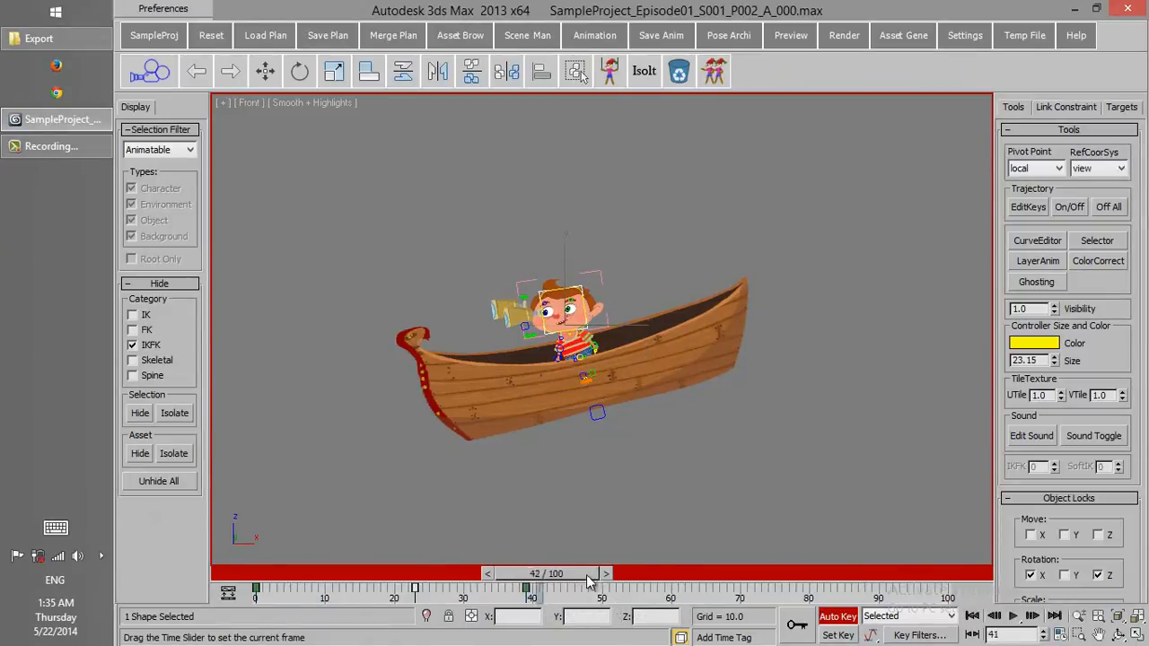